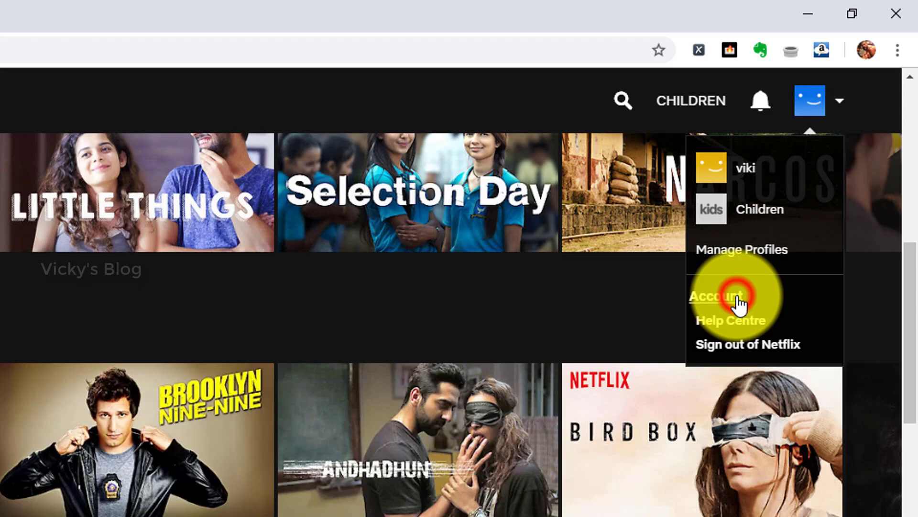
From the Account page, sign out of all devices and confirm, showing the green signed-out banner.
left_click(716, 295)
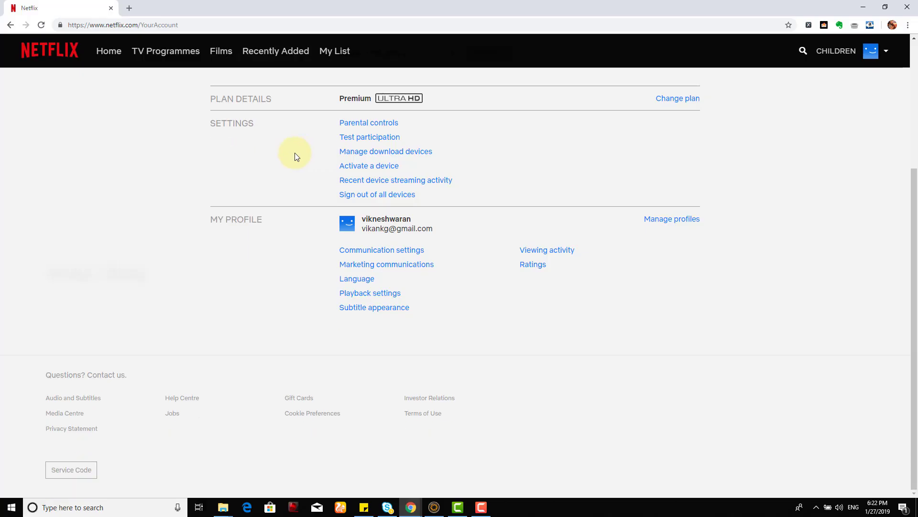
mouse_move(548, 197)
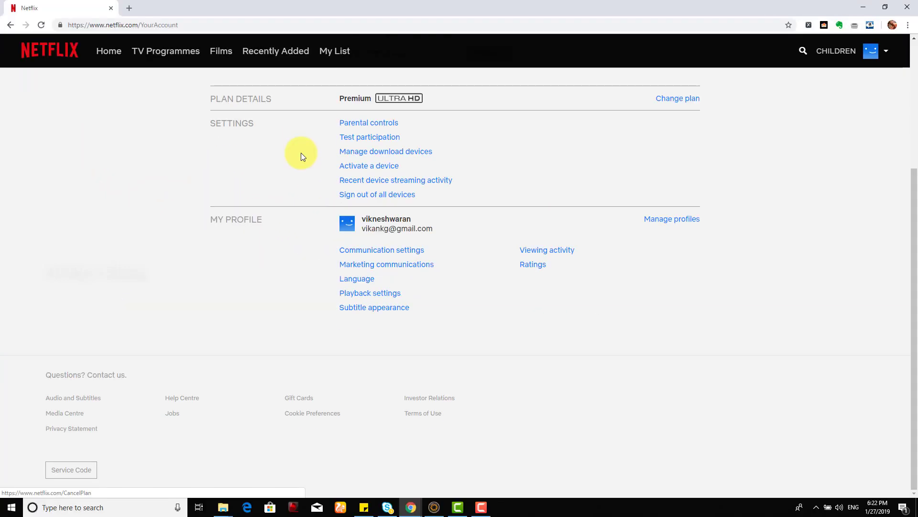
mouse_move(547, 195)
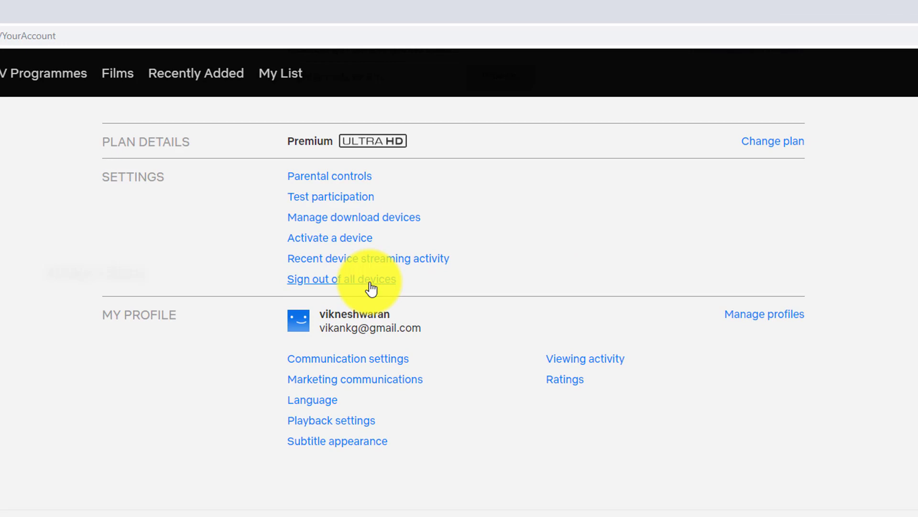
left_click(341, 278)
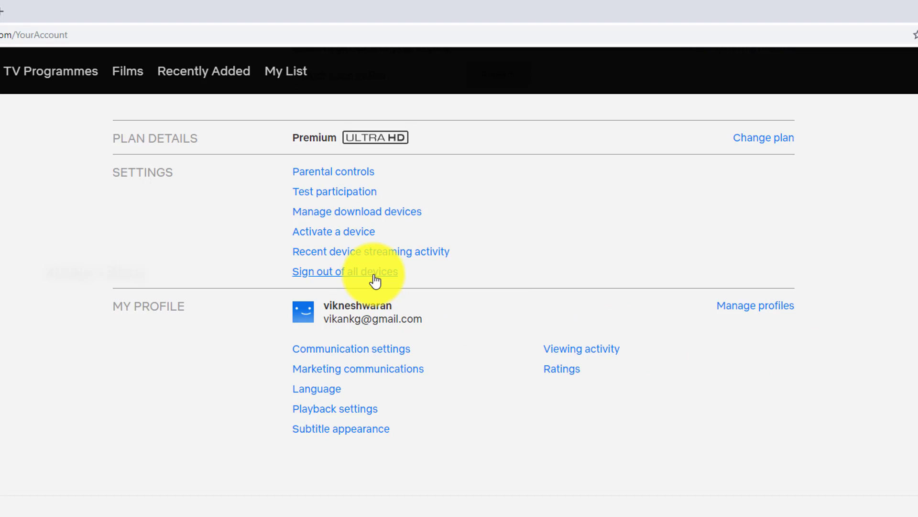
left_click(346, 271)
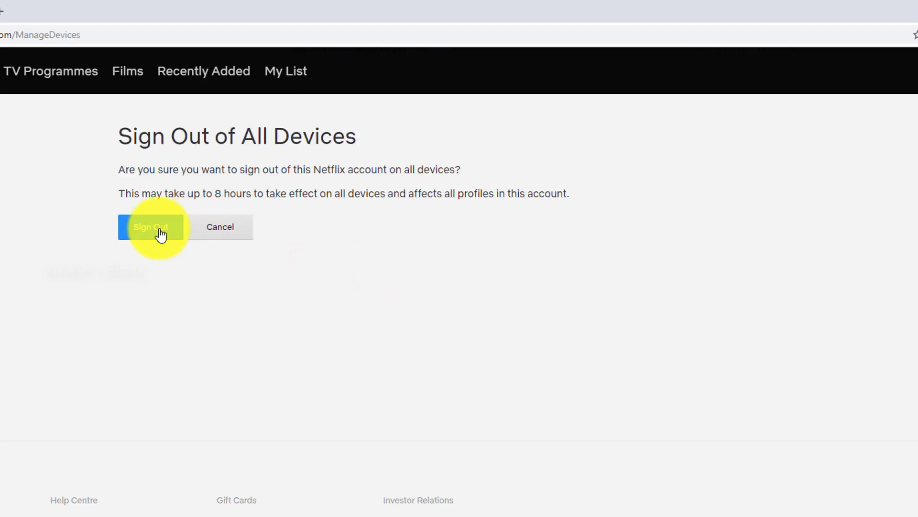
left_click(151, 228)
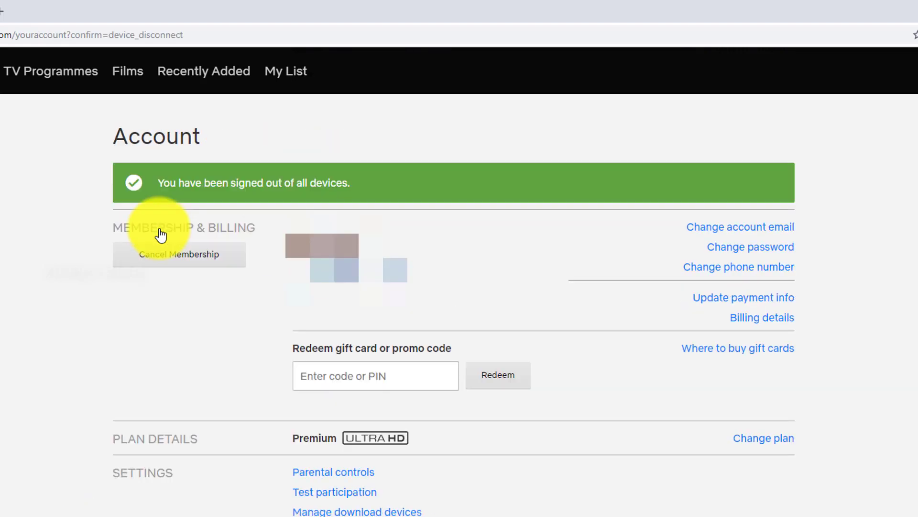
mouse_move(312, 198)
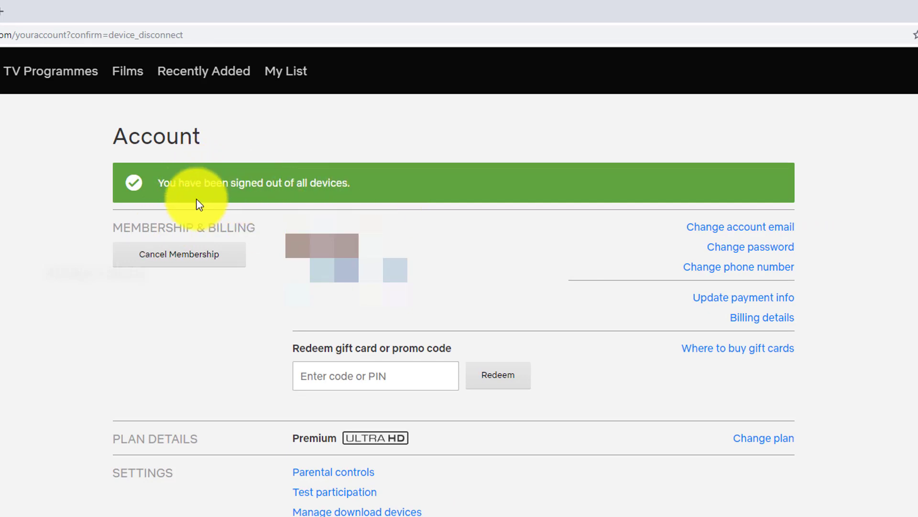
mouse_move(620, 205)
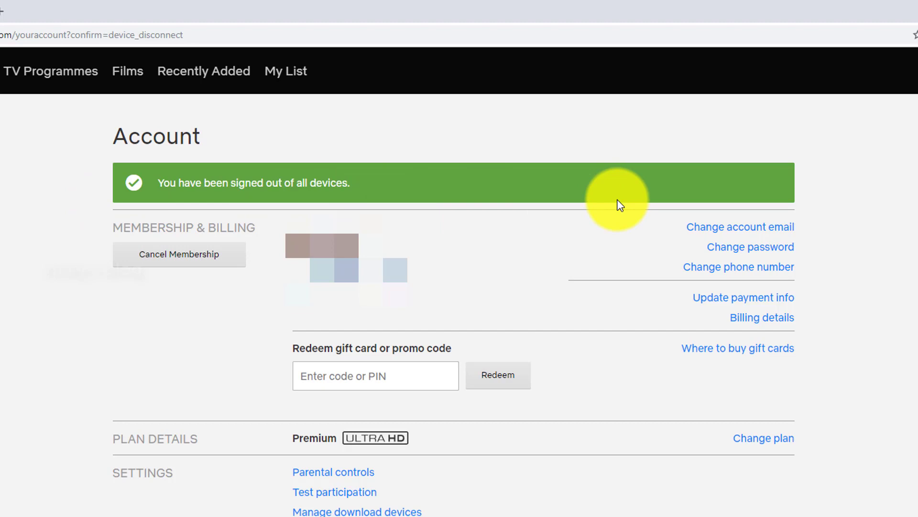